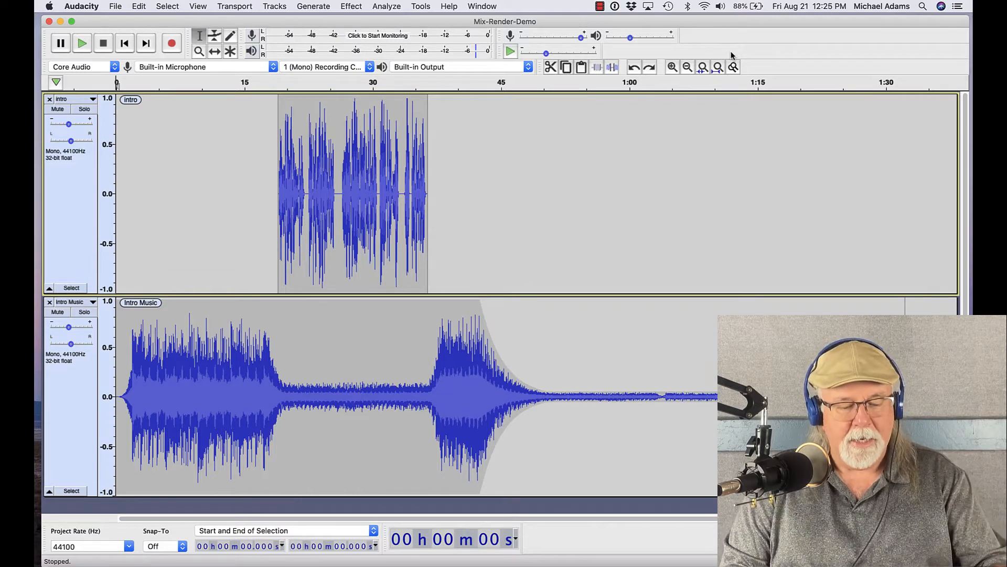
Select all audio across the Intro and Intro Music tracks with Command+A.
{"action": "key", "text": "cmd+a"}
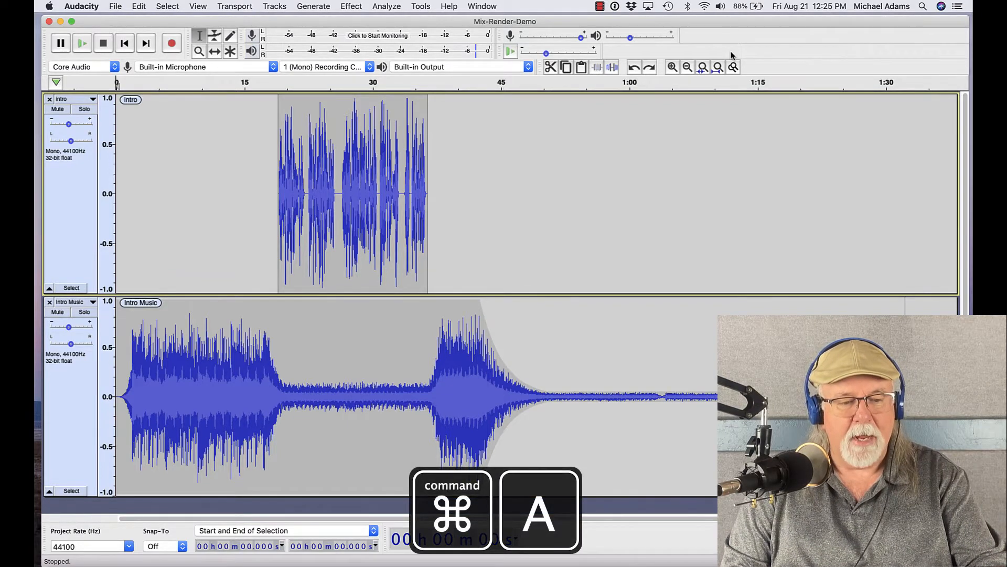
{"action": "key", "text": "cmd+a"}
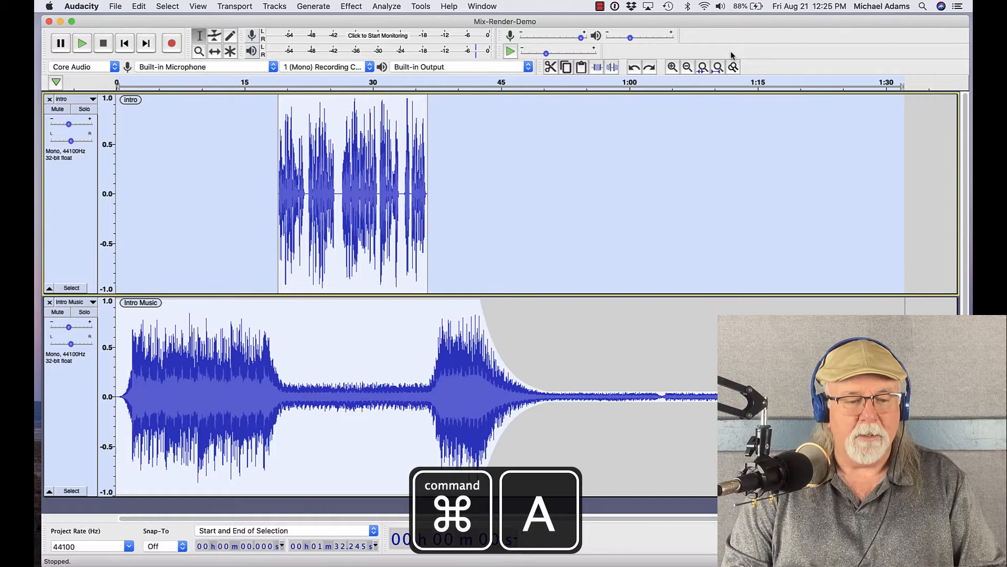
{"action": "key", "text": "cmd+a"}
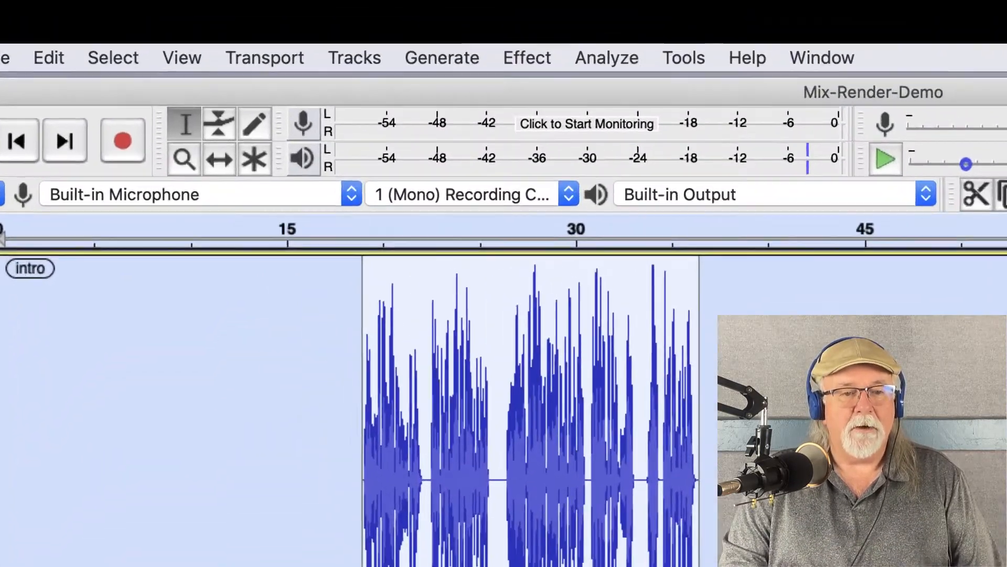
Reveal the Mix submenu under the Tracks menu.
{"action": "left_click", "coordinate": [353, 58]}
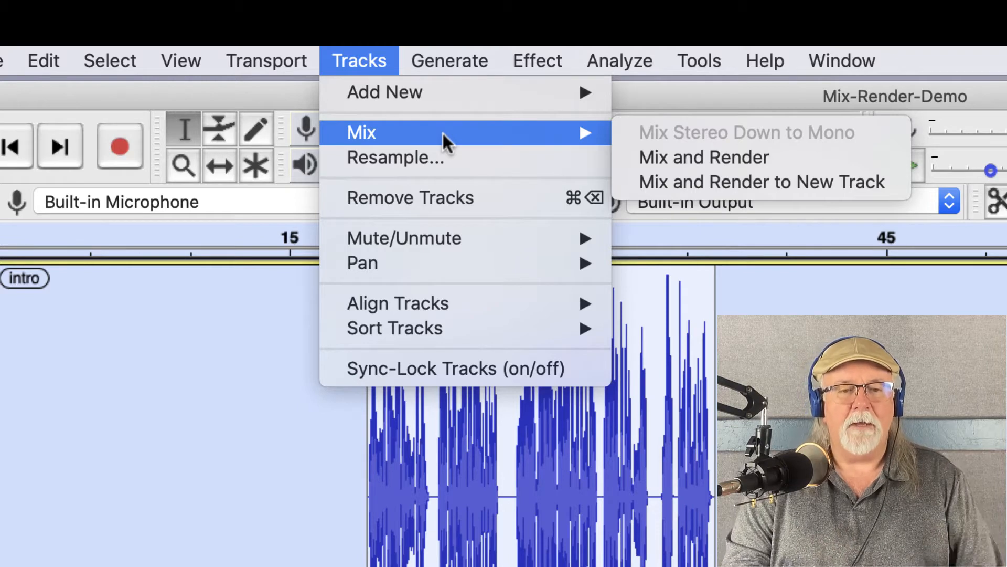
{"action": "mouse_move", "coordinate": [652, 125]}
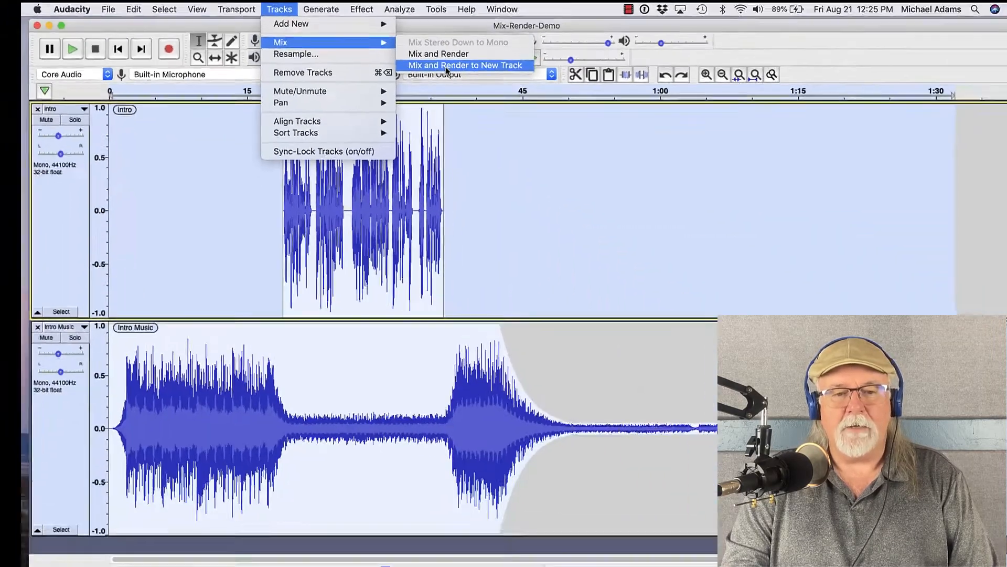
Mix and Render to New Track, producing a third track named Mix.
{"action": "left_click", "coordinate": [465, 65]}
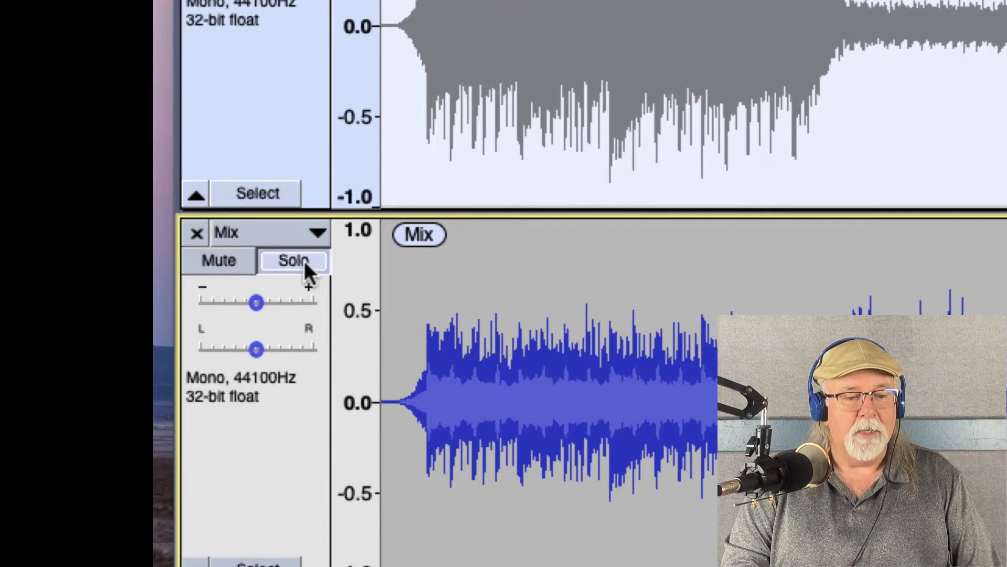
{"action": "mouse_move", "coordinate": [293, 261]}
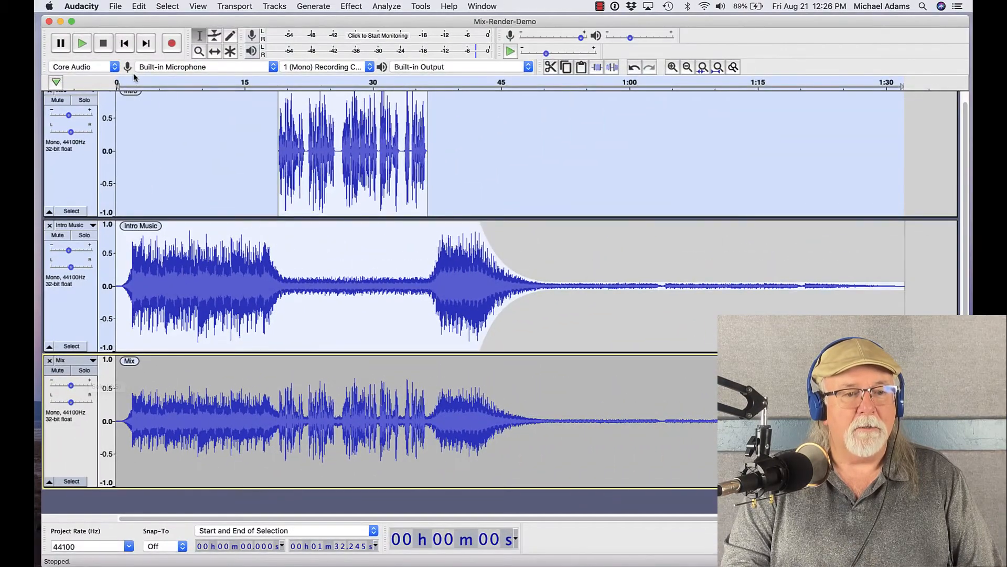
{"action": "left_click", "coordinate": [125, 43]}
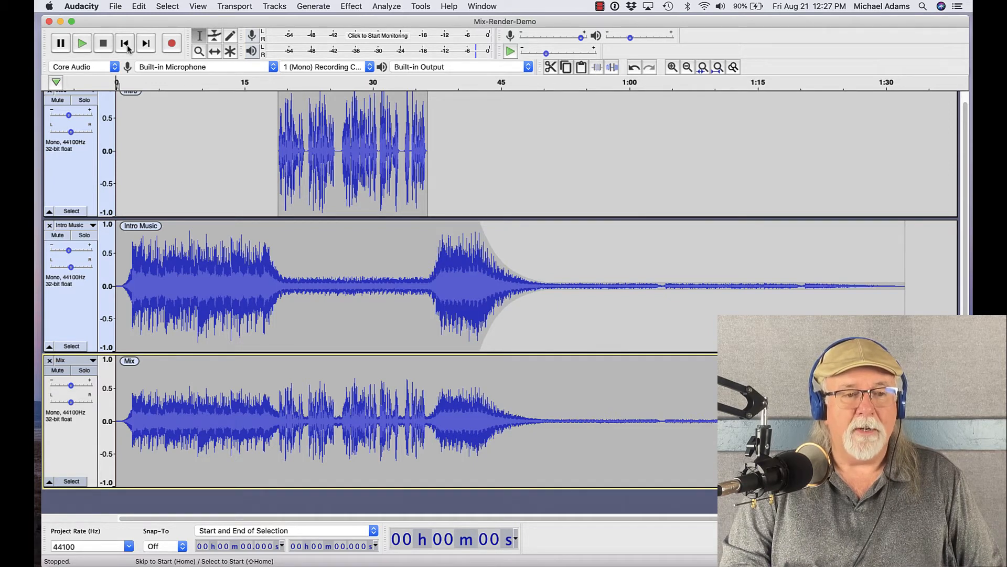
{"action": "left_click", "coordinate": [81, 43]}
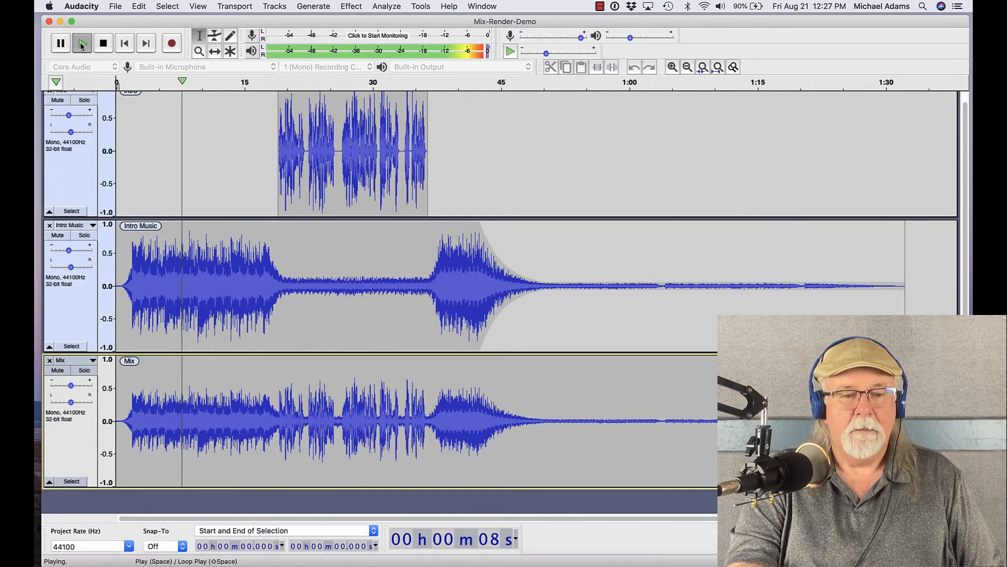
{"action": "left_click", "coordinate": [103, 43]}
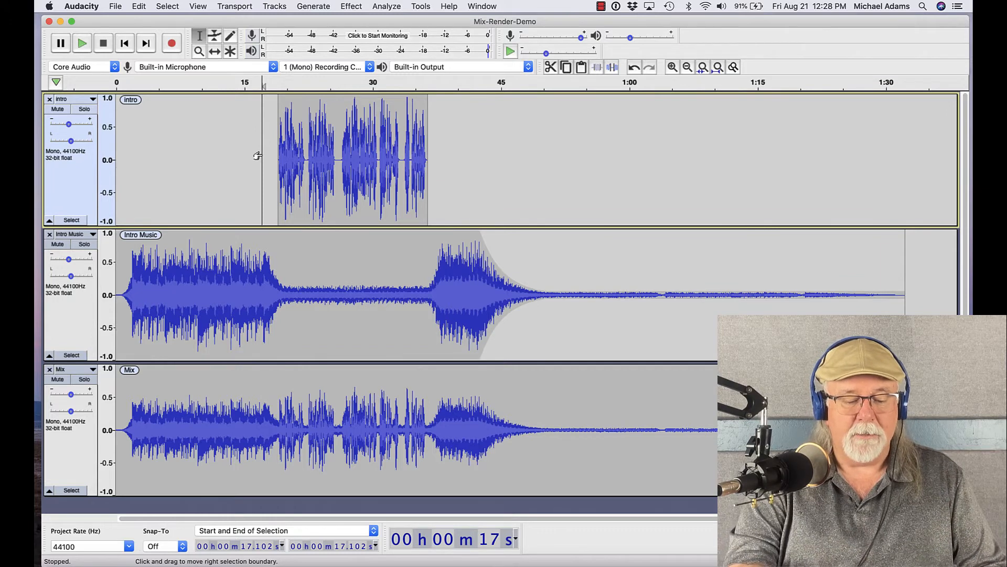
{"action": "left_click", "coordinate": [81, 43]}
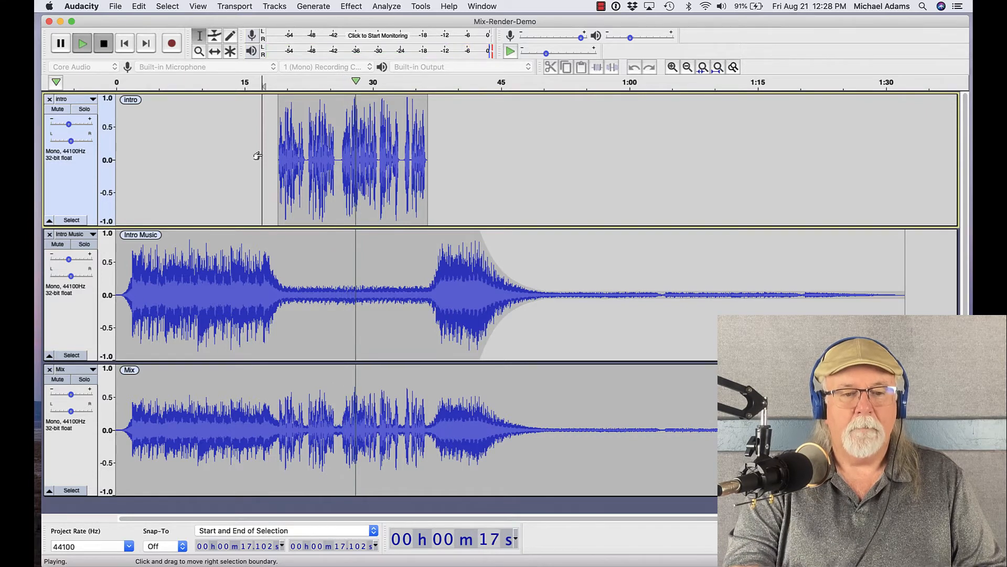
{"action": "left_click", "coordinate": [102, 43]}
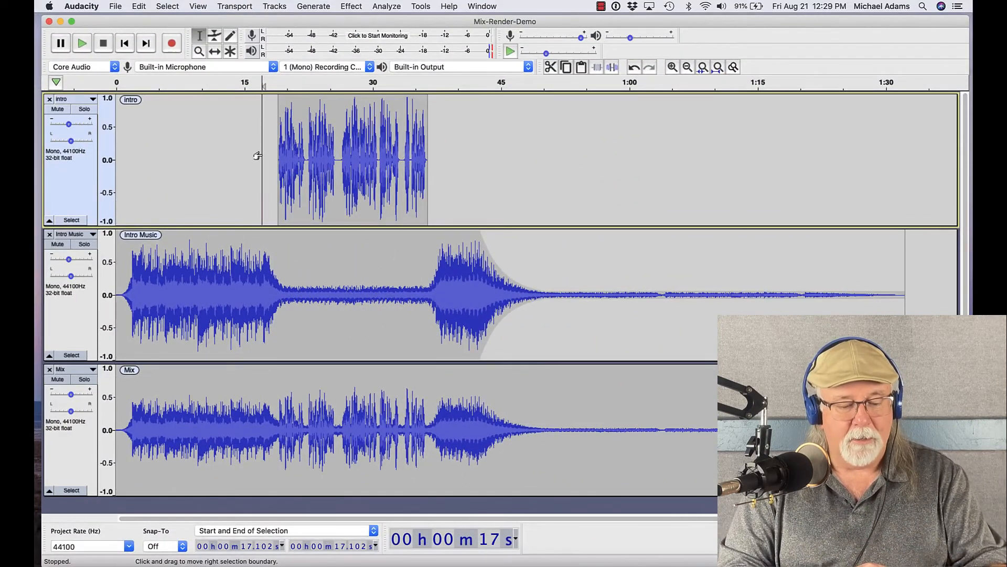
Undo the new Mix track, then Mix and Render both tracks into one Mix track.
{"action": "key", "text": "cmd+z"}
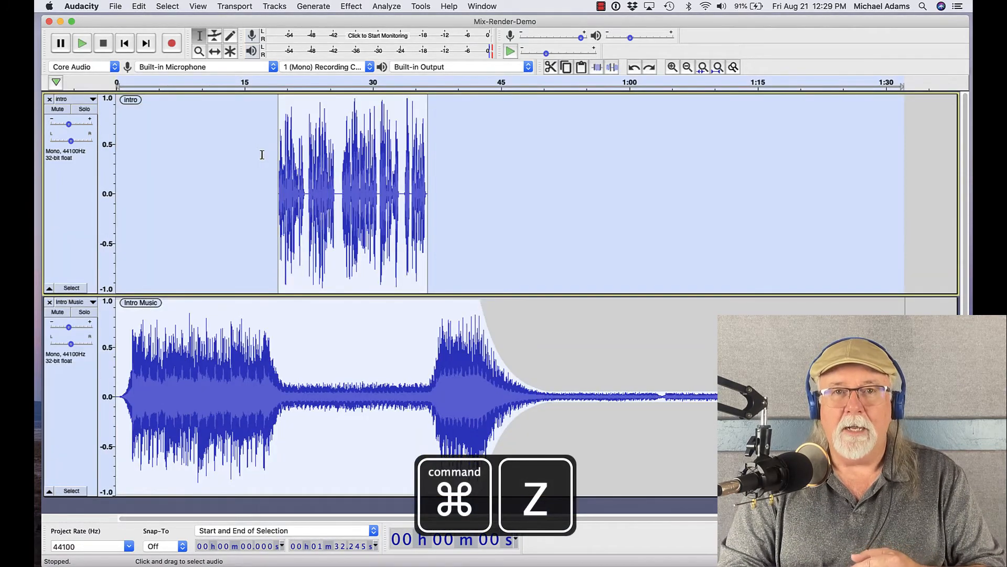
{"action": "key", "text": "cmd+z"}
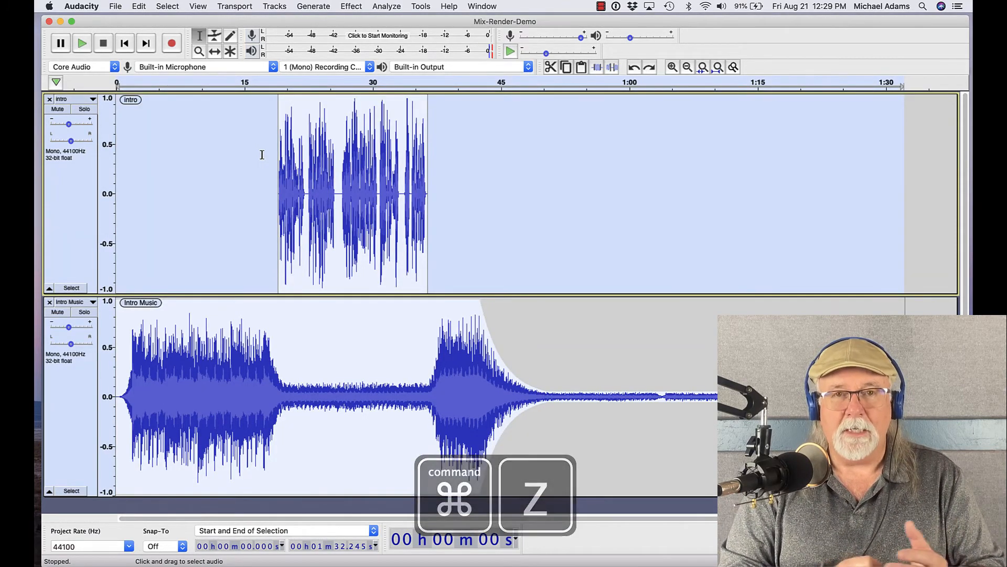
{"action": "key", "text": "cmd+z"}
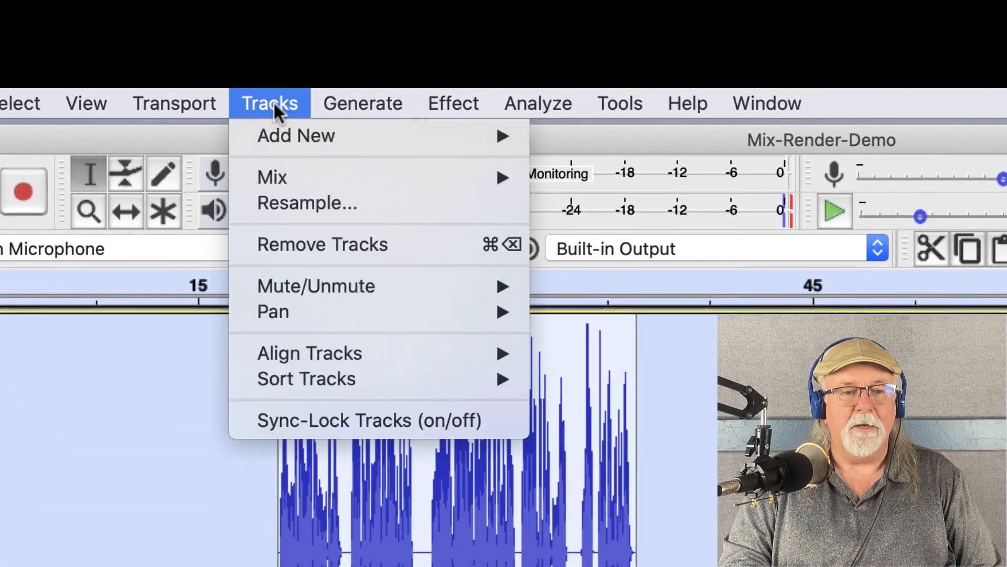
{"action": "mouse_move", "coordinate": [272, 178]}
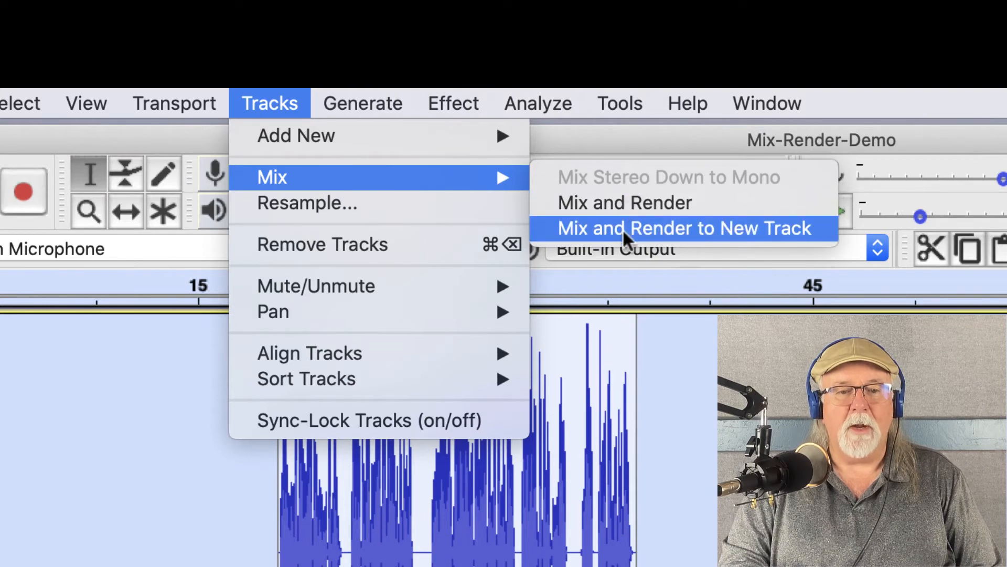
{"action": "mouse_move", "coordinate": [623, 202]}
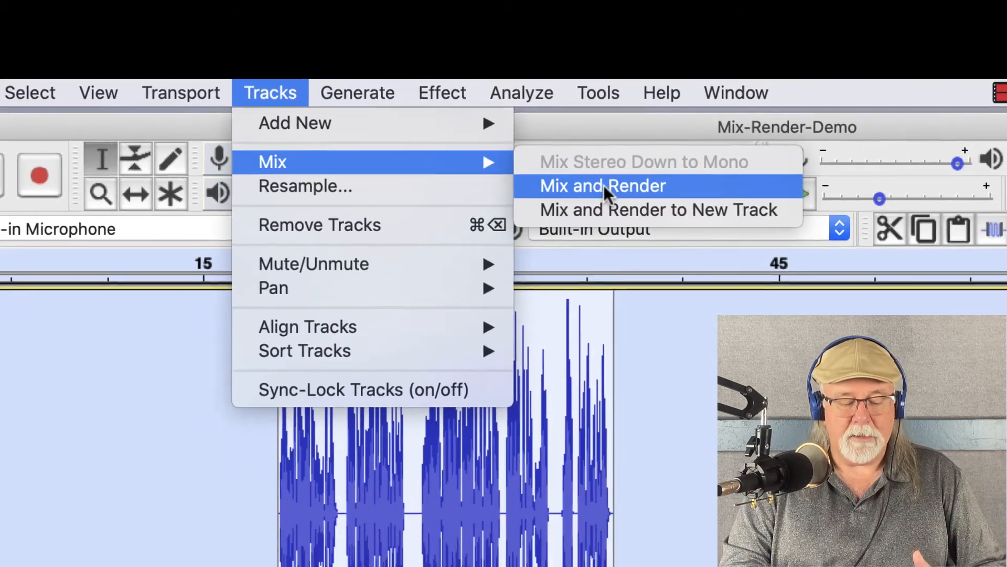
{"action": "left_click", "coordinate": [602, 186]}
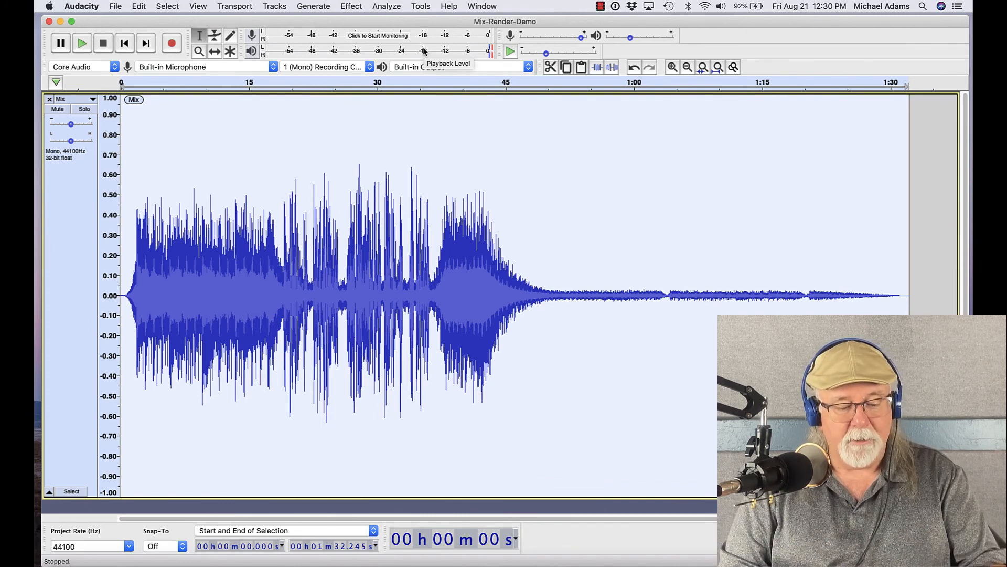
Undo the render to restore the separate Intro and Intro Music tracks.
{"action": "key", "text": "cmd+z"}
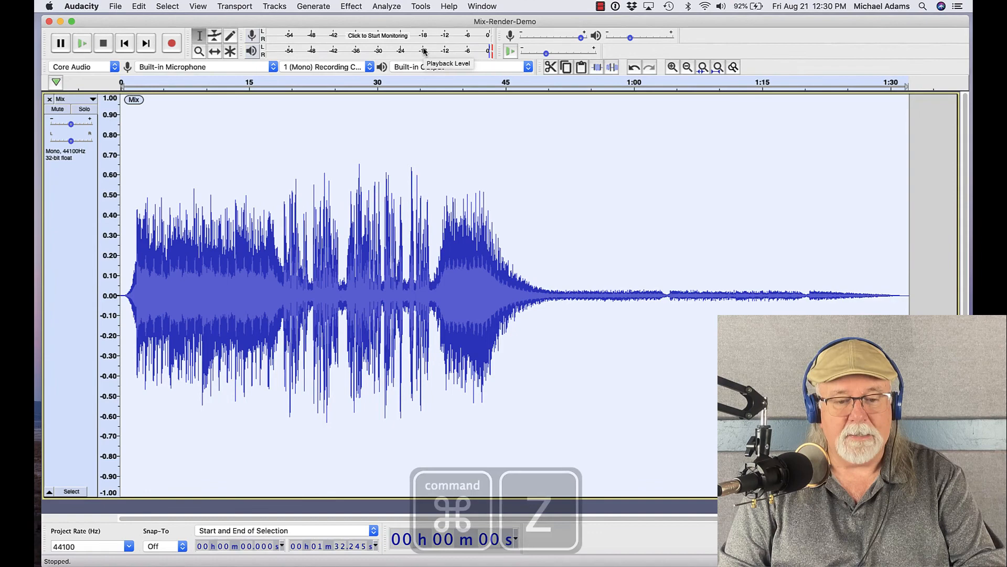
{"action": "key", "text": "cmd+z"}
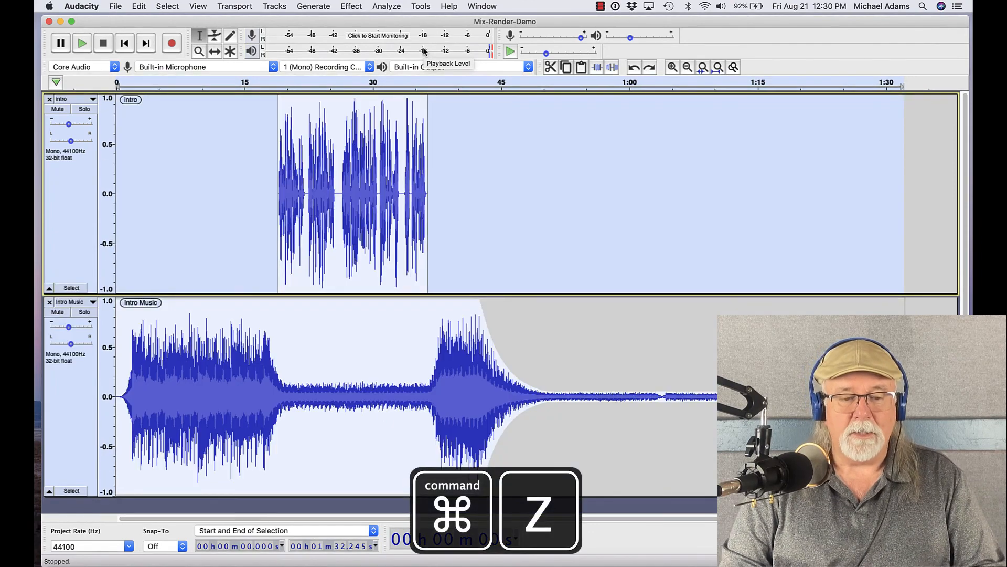